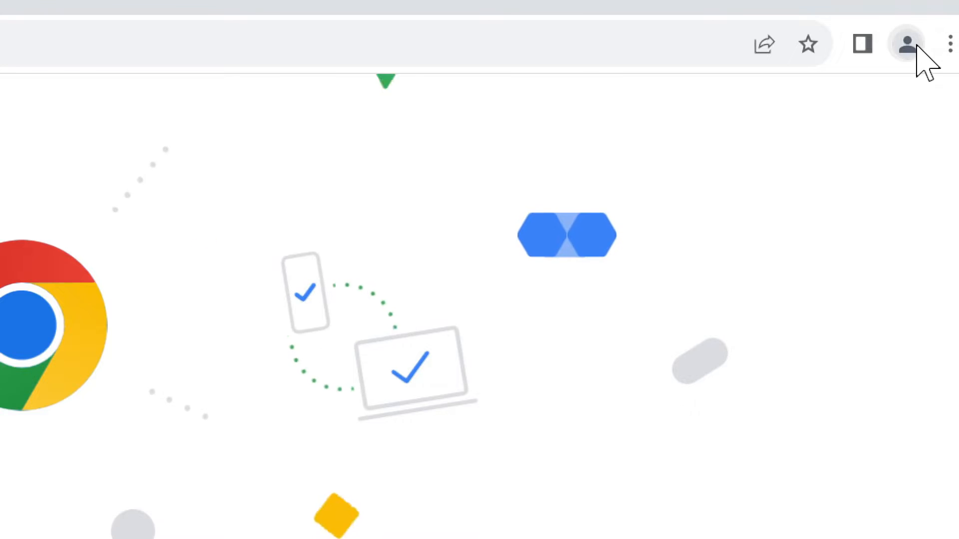
- Reach the Customize profile page for Person 1 from the toolbar profile menu
{"action": "left_click", "coordinate": [907, 43]}
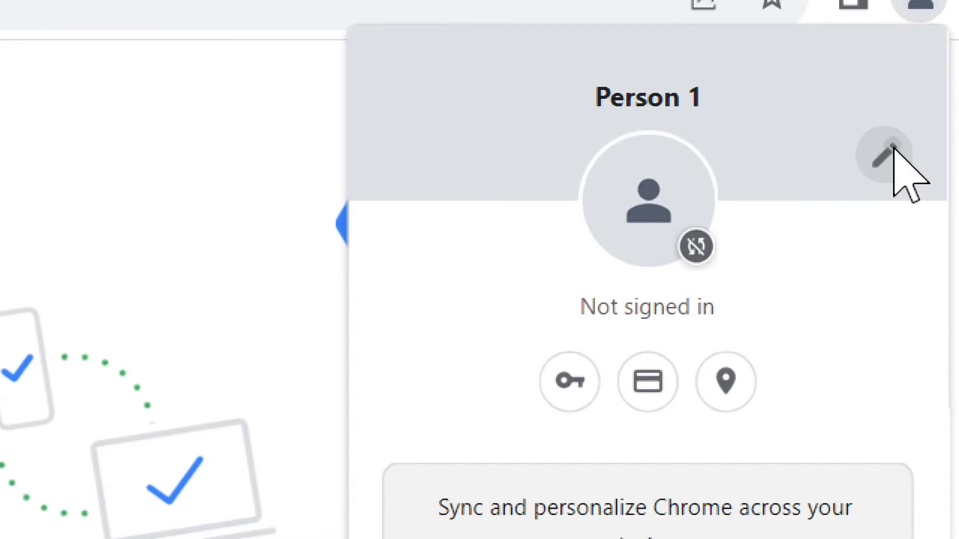
{"action": "left_click", "coordinate": [879, 149]}
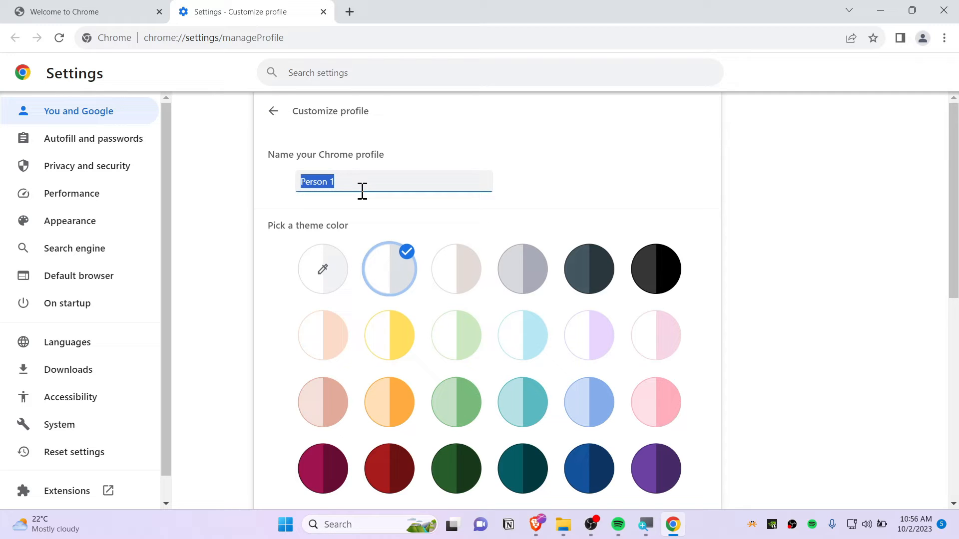
- Rename the profile from Person 1 to 'adam'
{"action": "type", "text": "adam"}
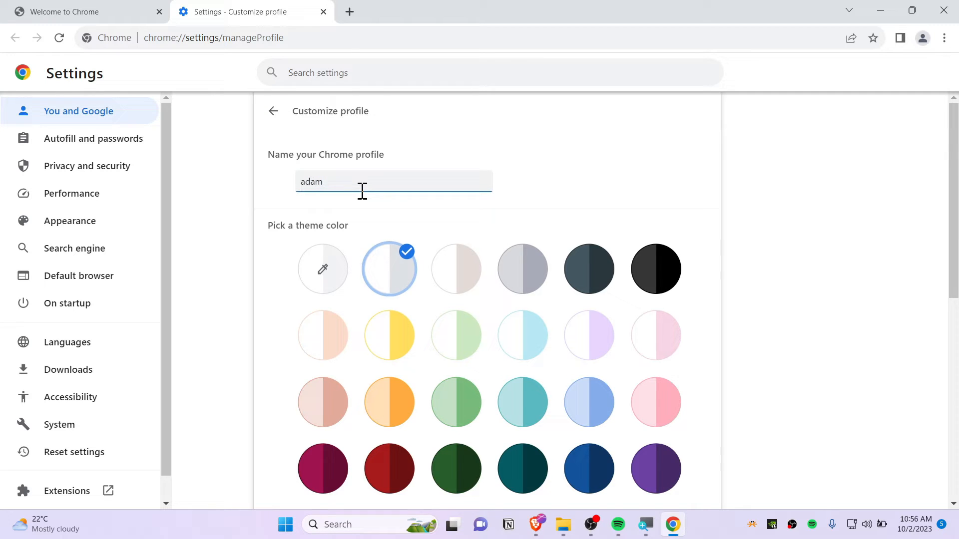
{"action": "scroll", "scroll_direction": "down", "scroll_amount": 3}
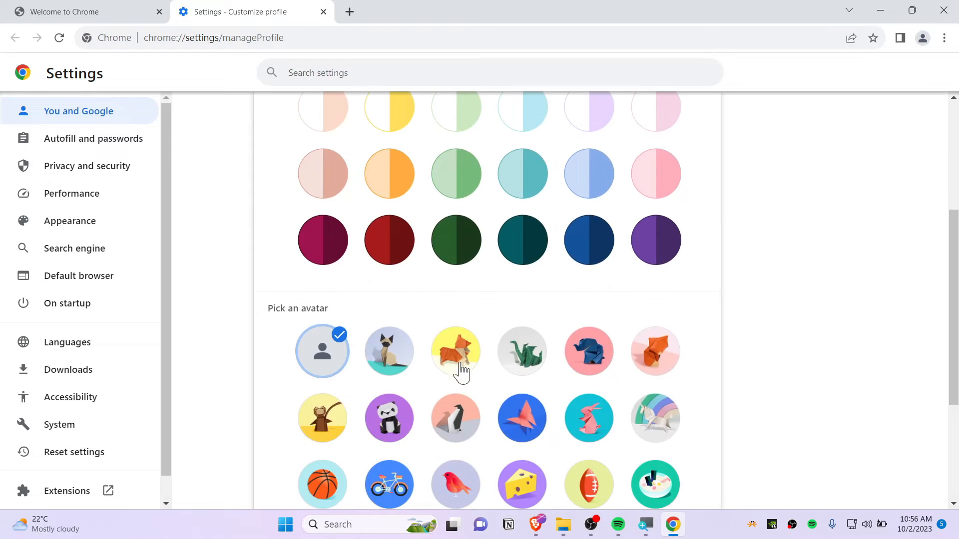
- Try the dark green swatch, then settle on the light green theme color
{"action": "left_click", "coordinate": [455, 239]}
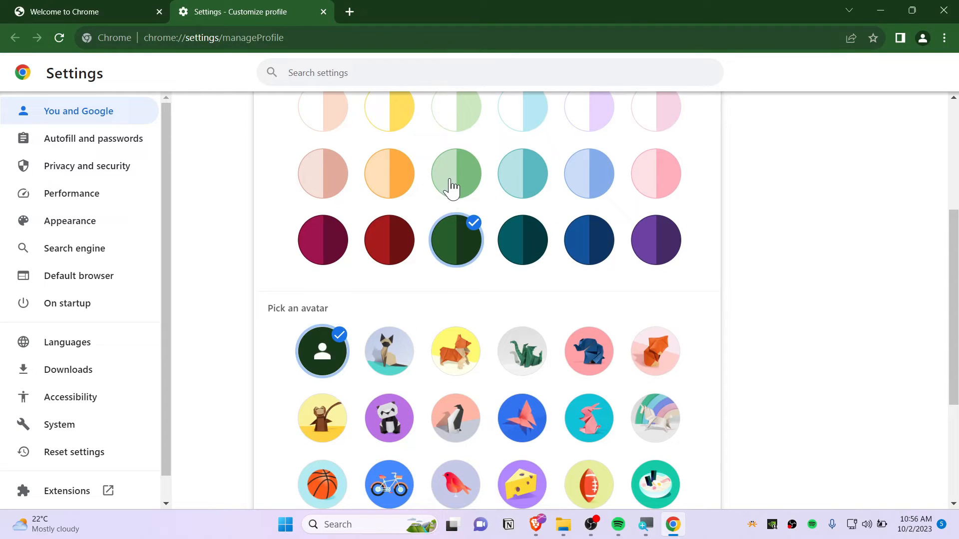
{"action": "right_click", "coordinate": [452, 187]}
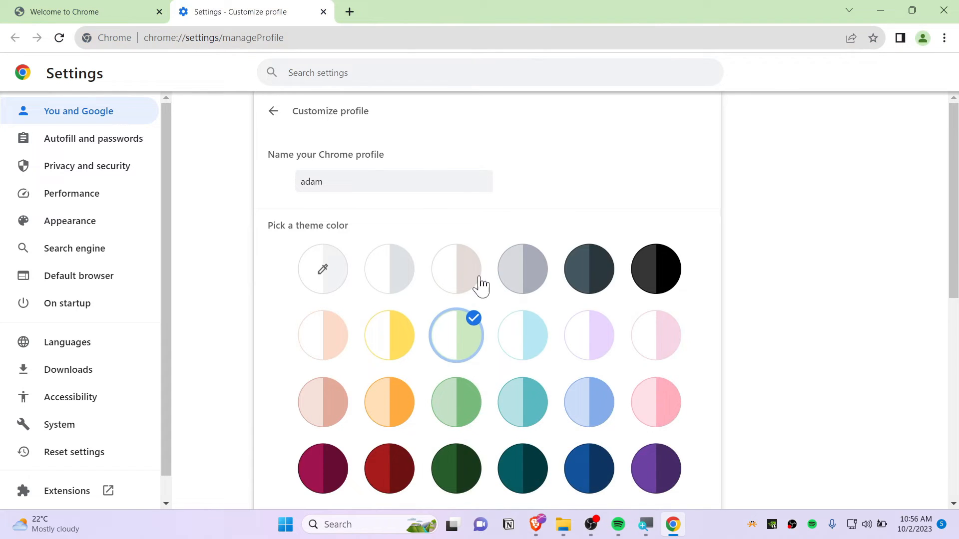
{"action": "scroll", "scroll_direction": "down", "scroll_amount": 3}
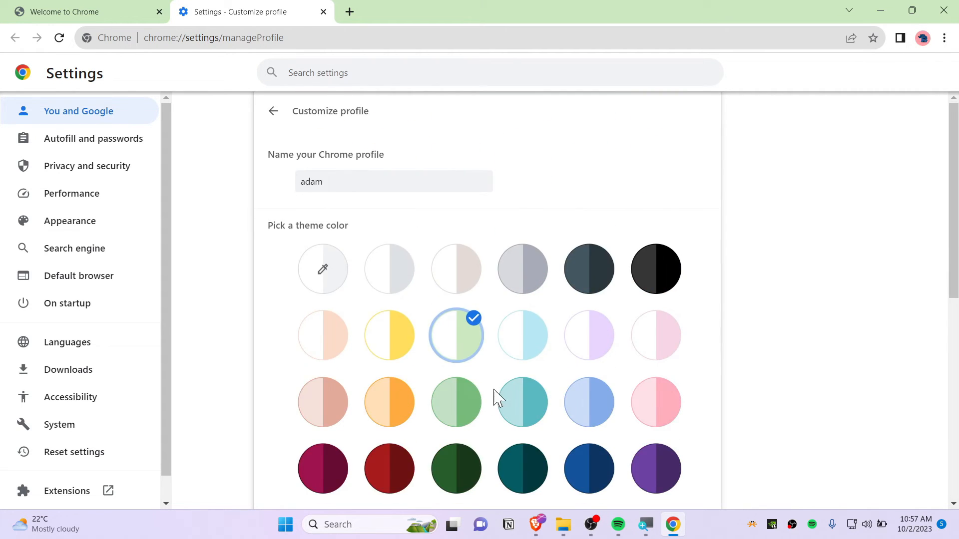
- Choose the Melon avatar and view the customized profile on a new tab
{"action": "scroll", "scroll_direction": "down", "scroll_amount": 3}
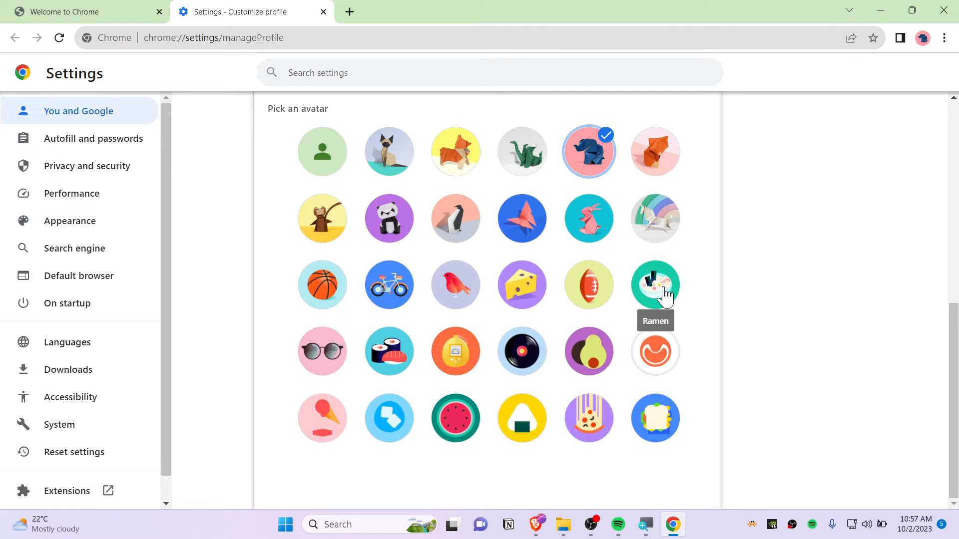
{"action": "left_click", "coordinate": [455, 419]}
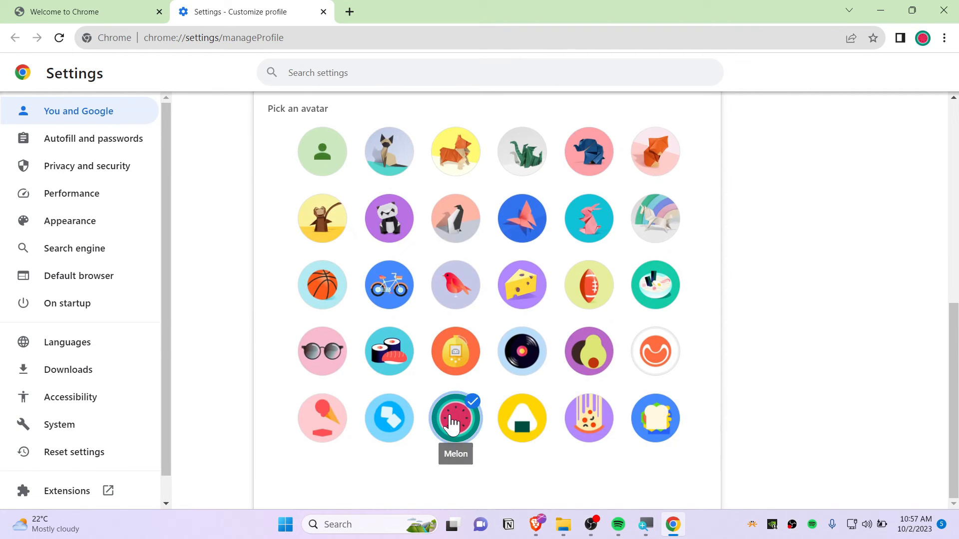
{"action": "left_click", "coordinate": [654, 284]}
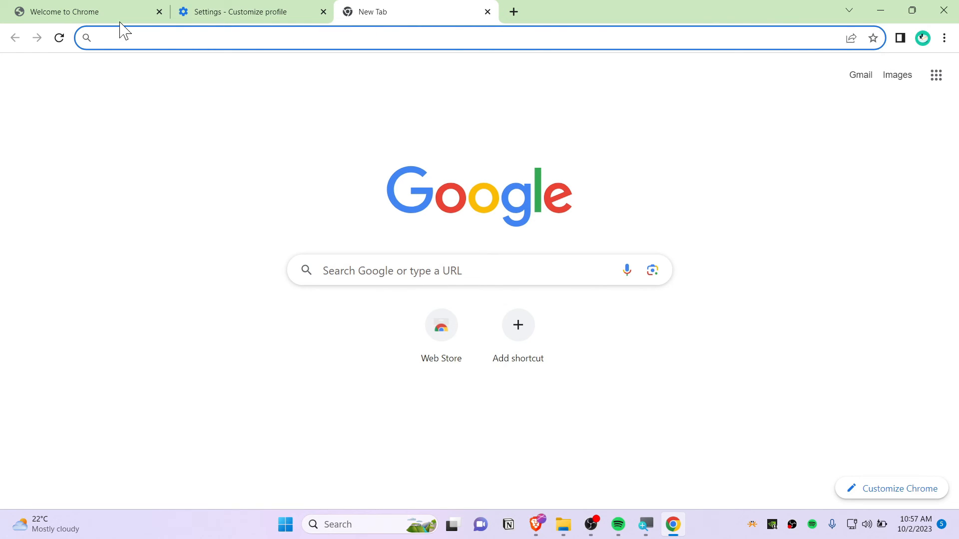
{"action": "mouse_move", "coordinate": [663, 9]}
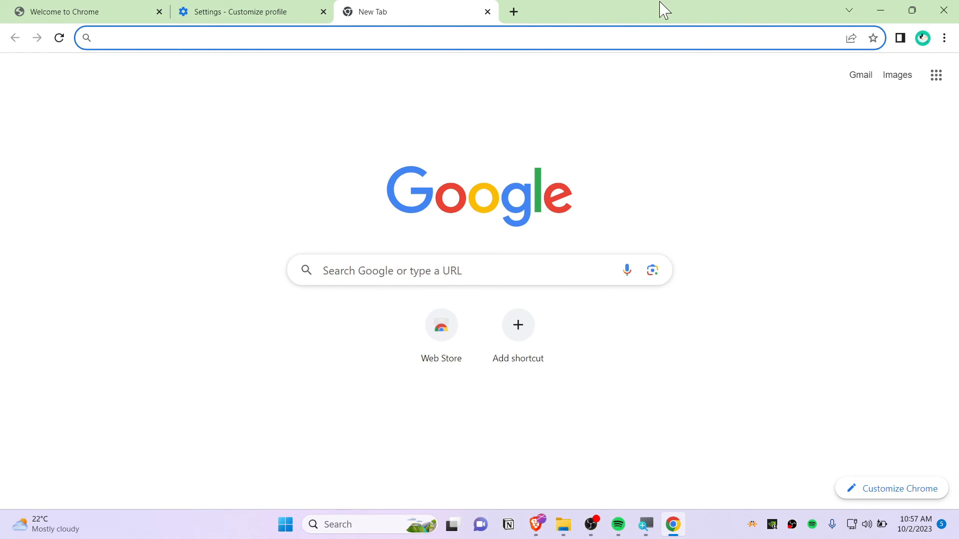
{"action": "mouse_move", "coordinate": [636, 20]}
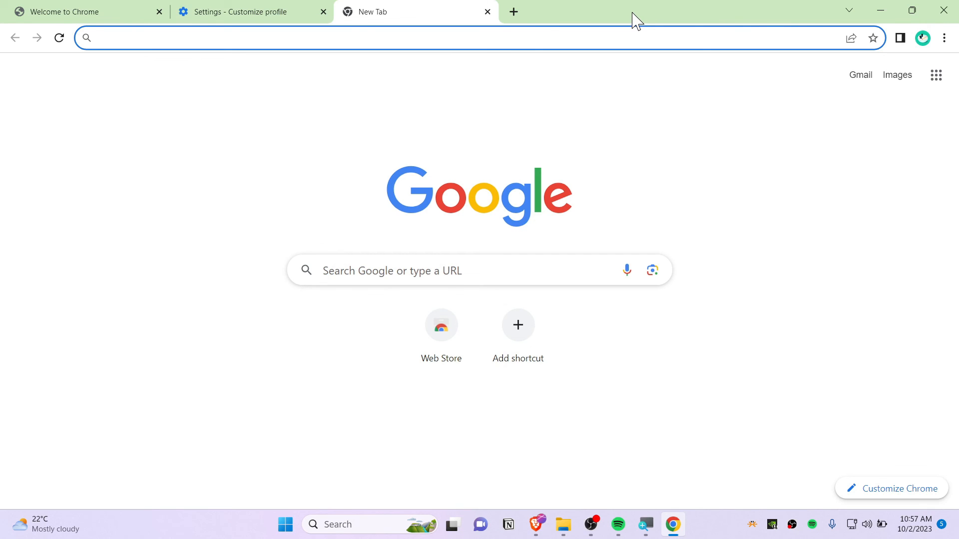